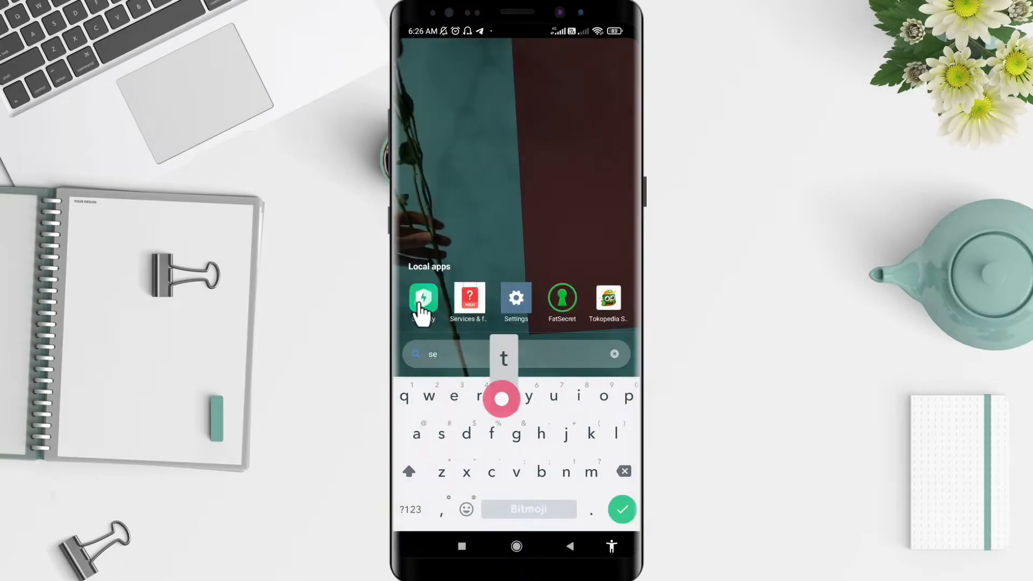
- Launch Settings from search results and go to Additional settings
click(516, 299)
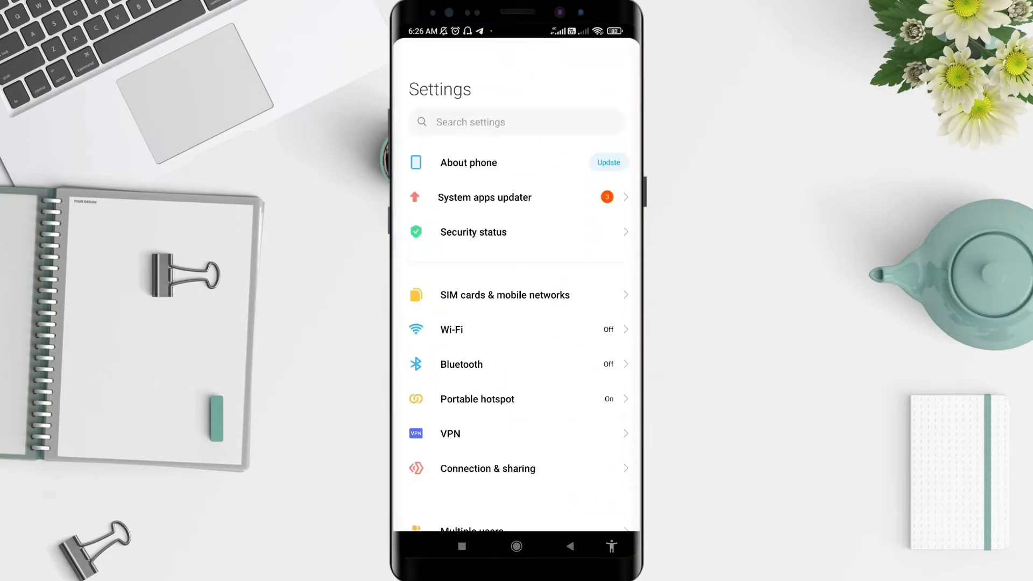
scroll(down, 3)
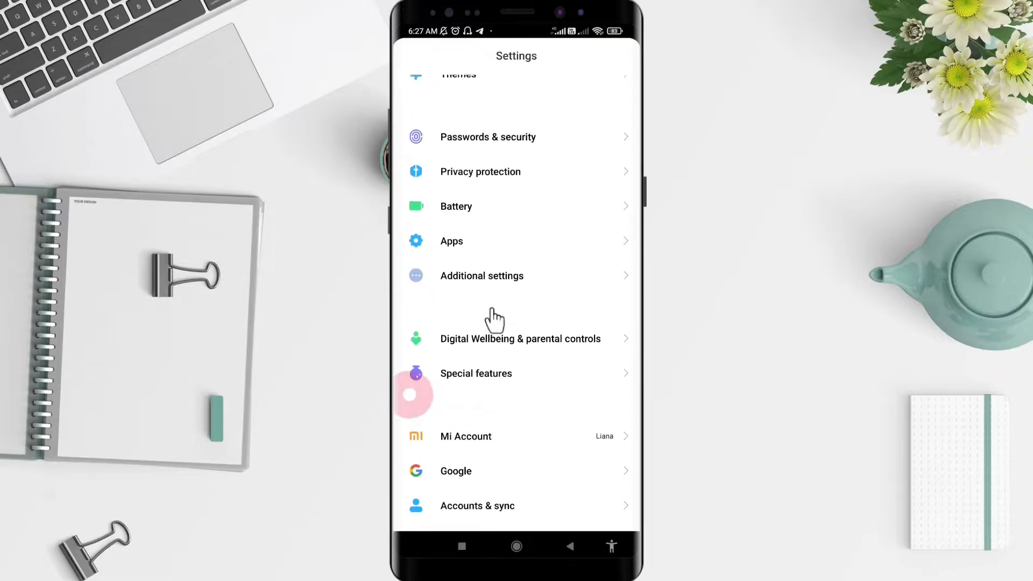
click(482, 276)
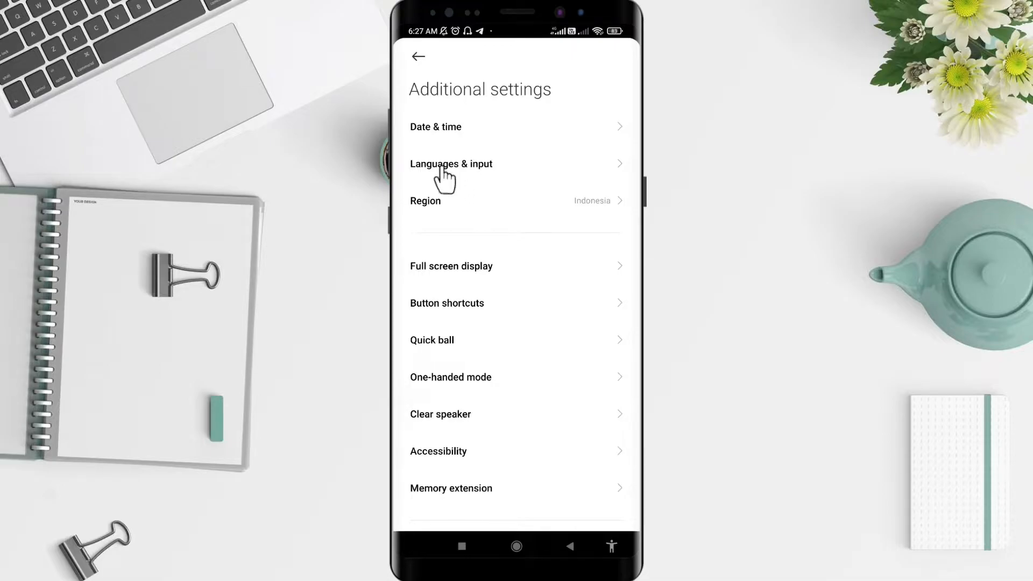
- Navigate Languages & input, then Manage keyboards, to reach Gboard settings
click(451, 164)
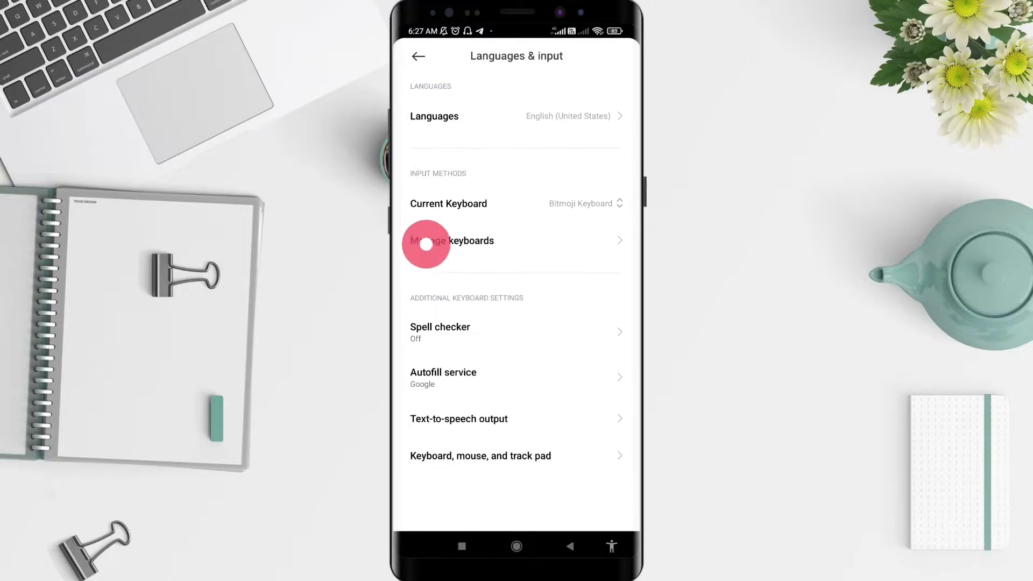
click(426, 245)
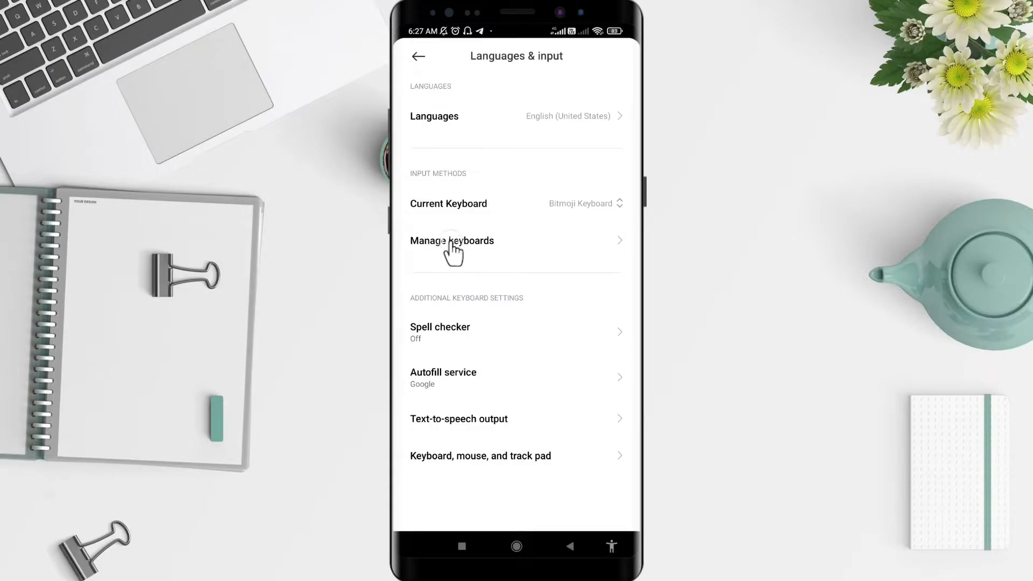
click(452, 241)
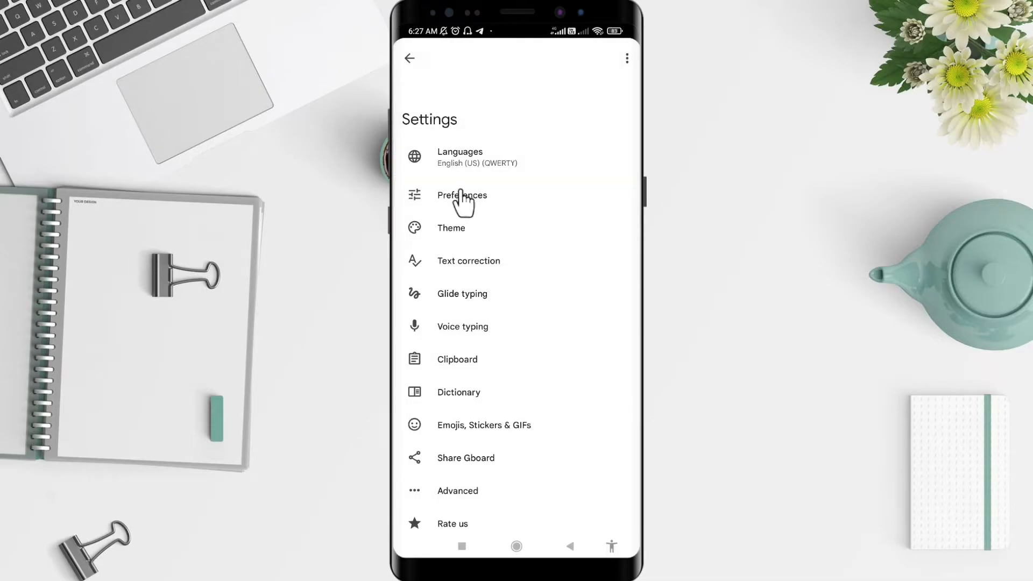
- Go to Gboard Preferences and open the Vibration strength on keypress dialog
click(462, 195)
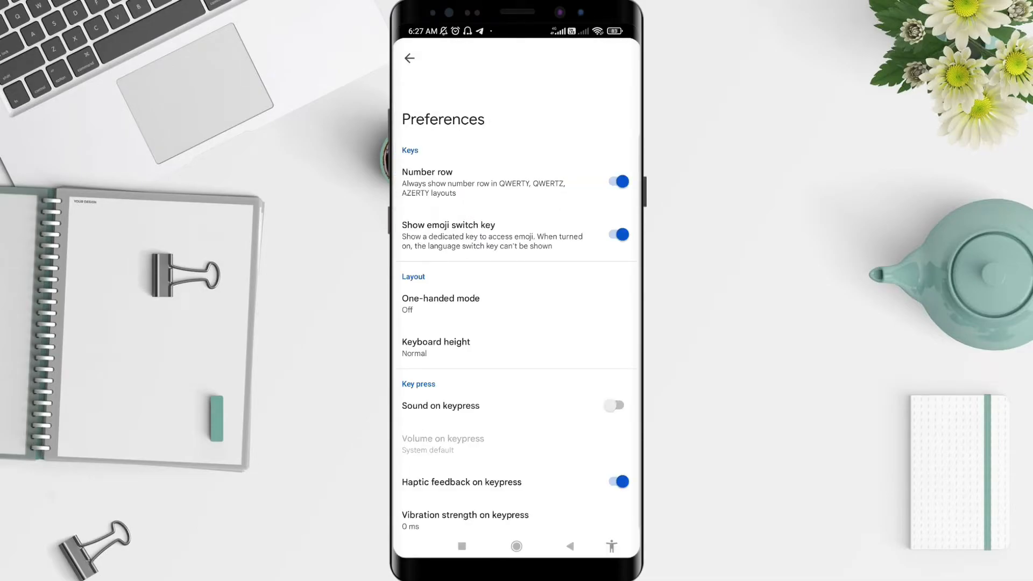
click(420, 308)
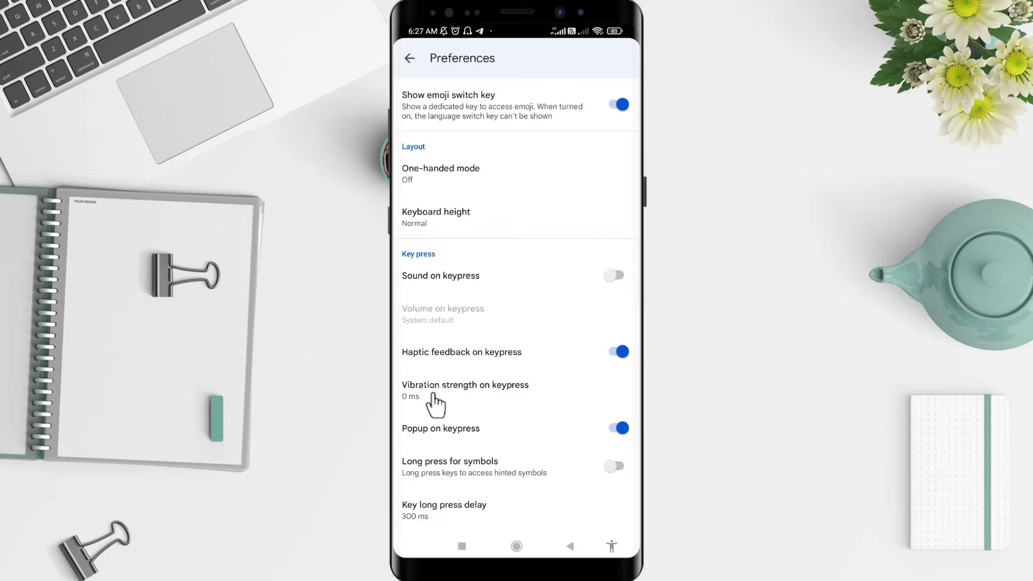
click(464, 390)
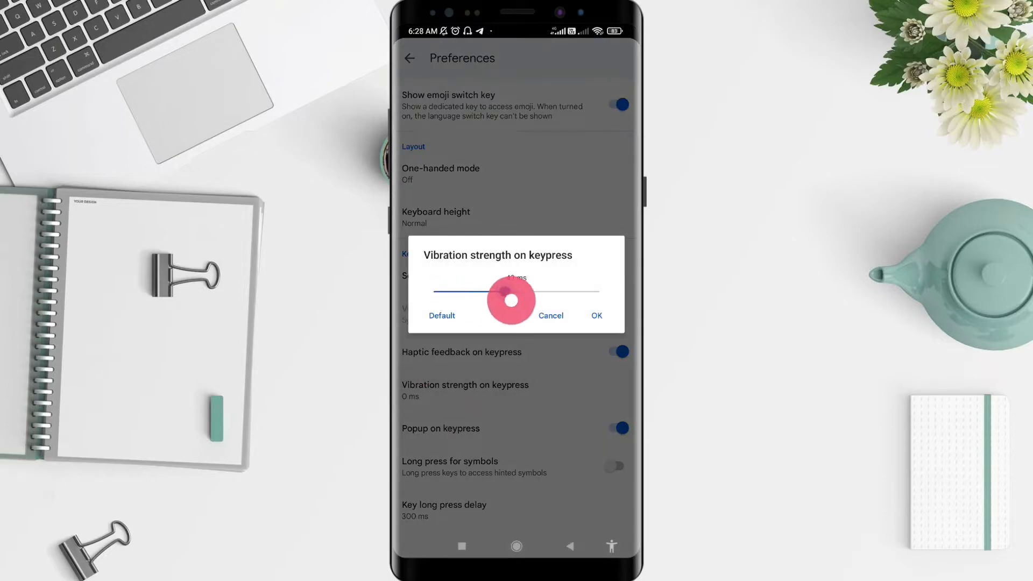
- Set keypress vibration strength to 0 ms, confirm, and go Home
drag(511, 302, 520, 289)
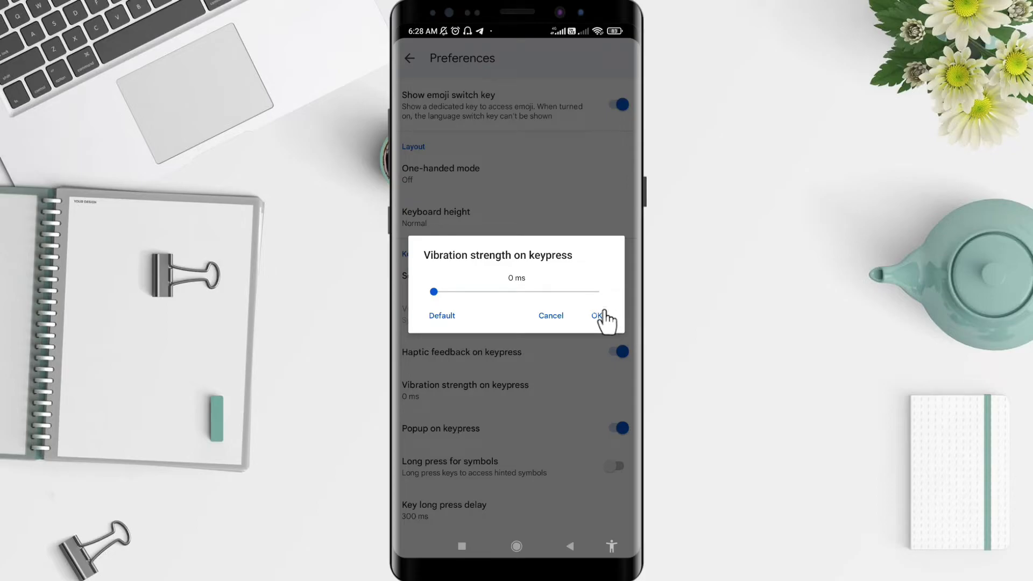
click(599, 316)
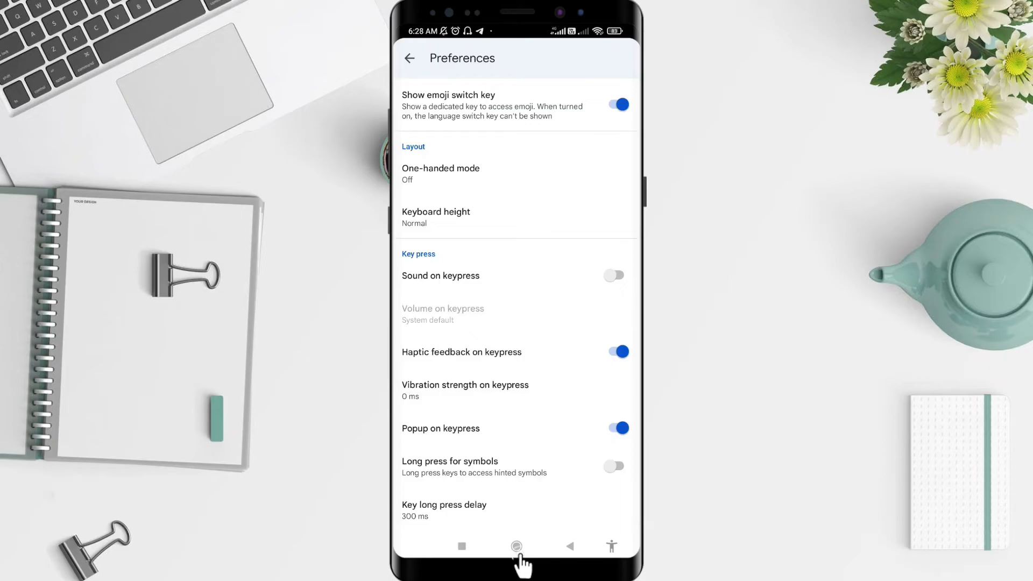
click(517, 546)
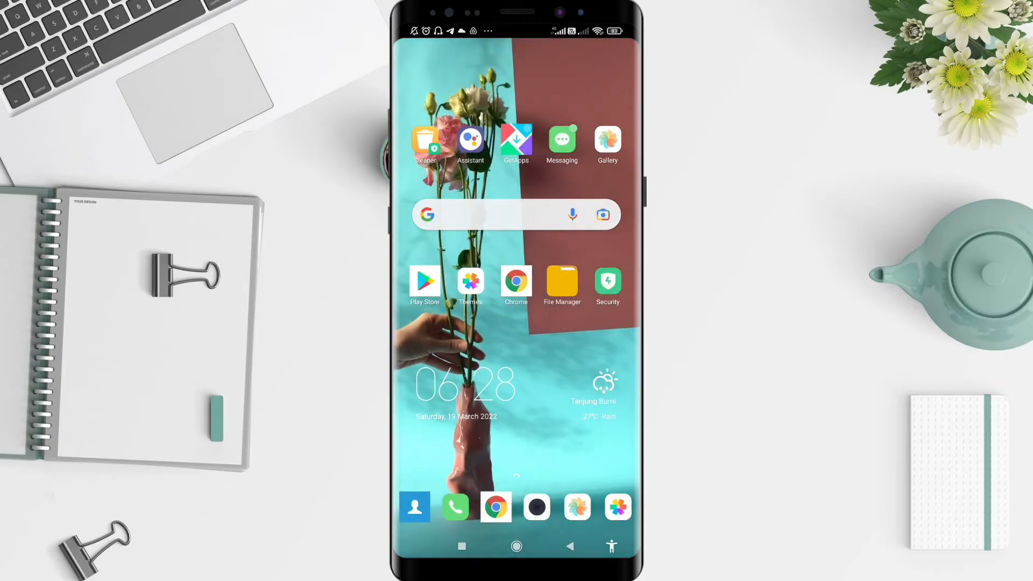